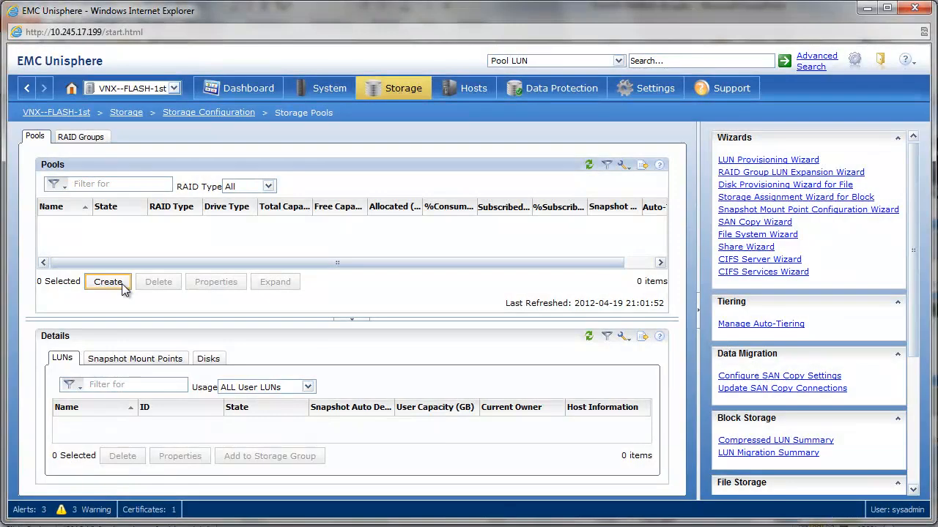
# Step: Start a new storage pool and name it 'FLASH 1st' in place of the default 'Pool 0'
pyautogui.click(108, 282)
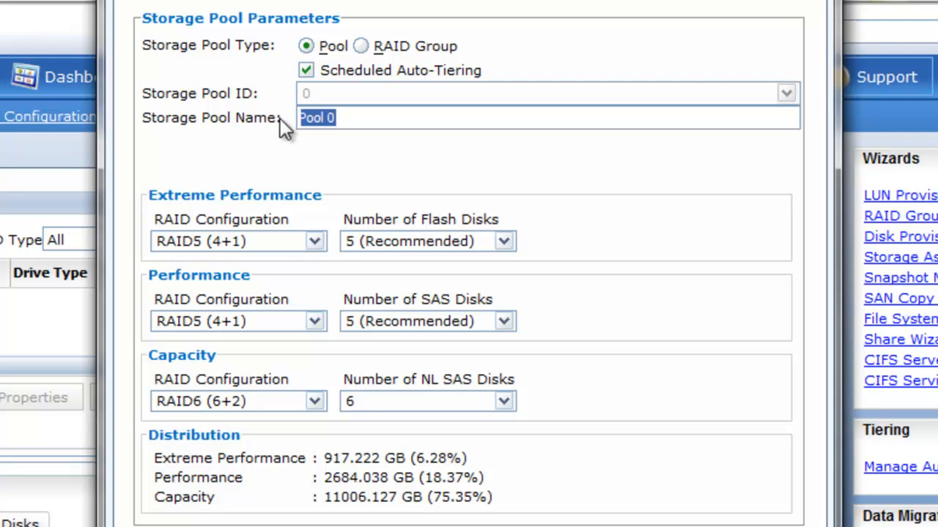
pyautogui.write('F')
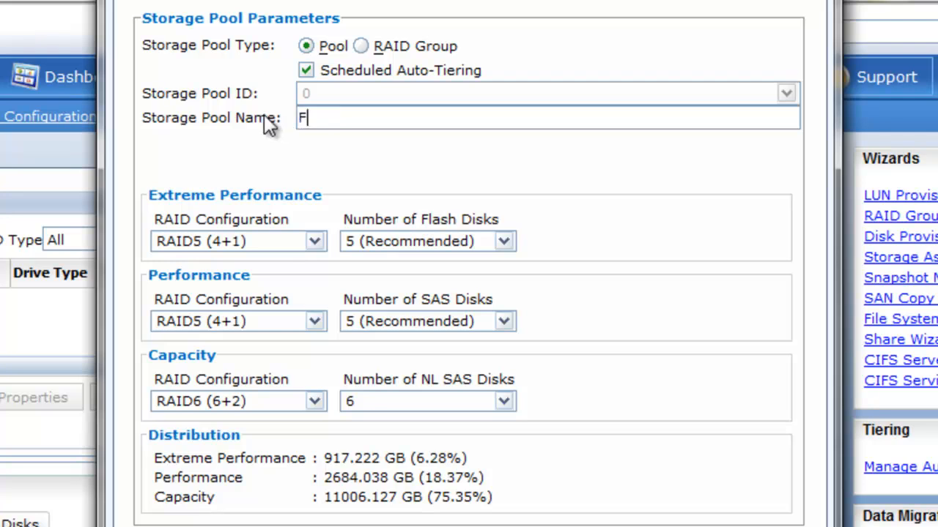
pyautogui.write('LASH 1s')
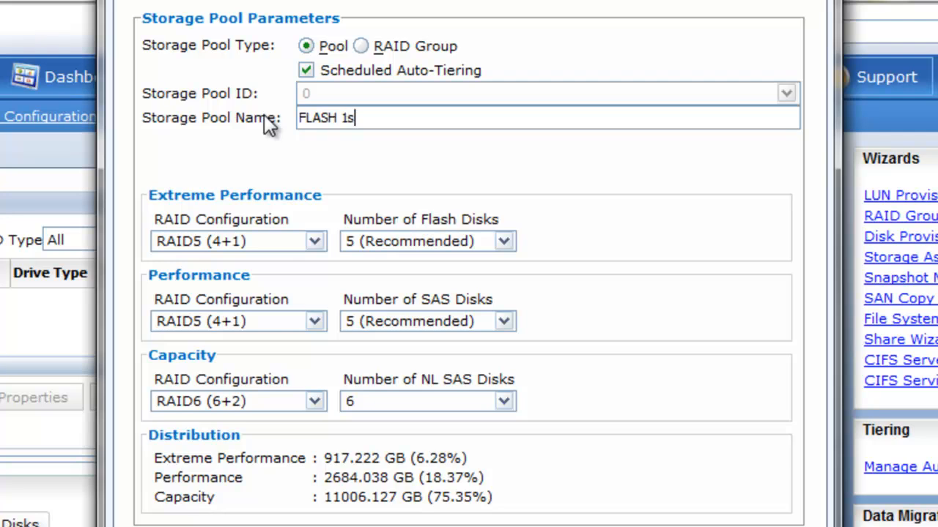
pyautogui.write('t')
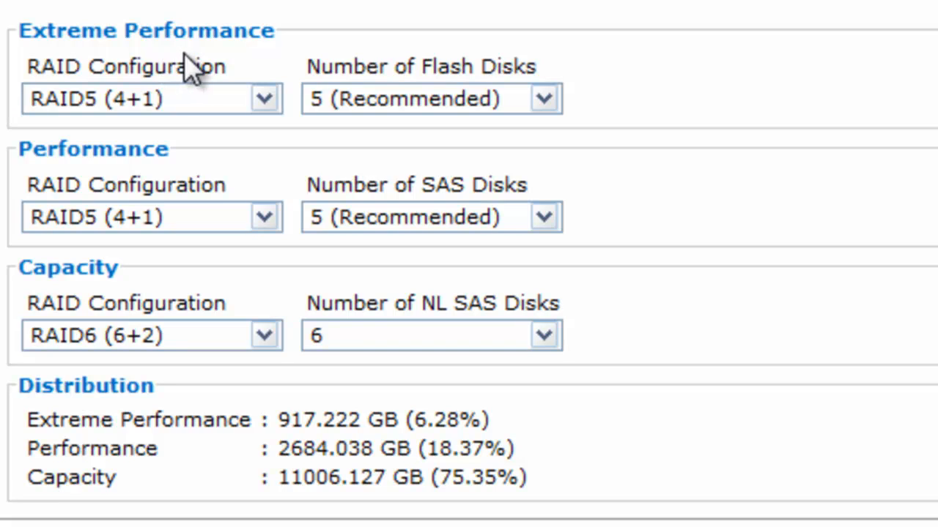
pyautogui.moveTo(427, 84)
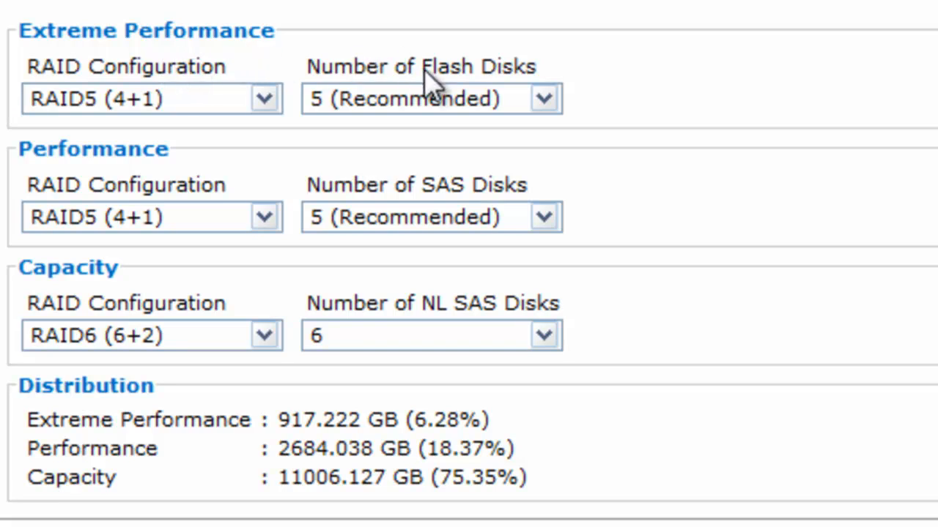
pyautogui.moveTo(73, 99)
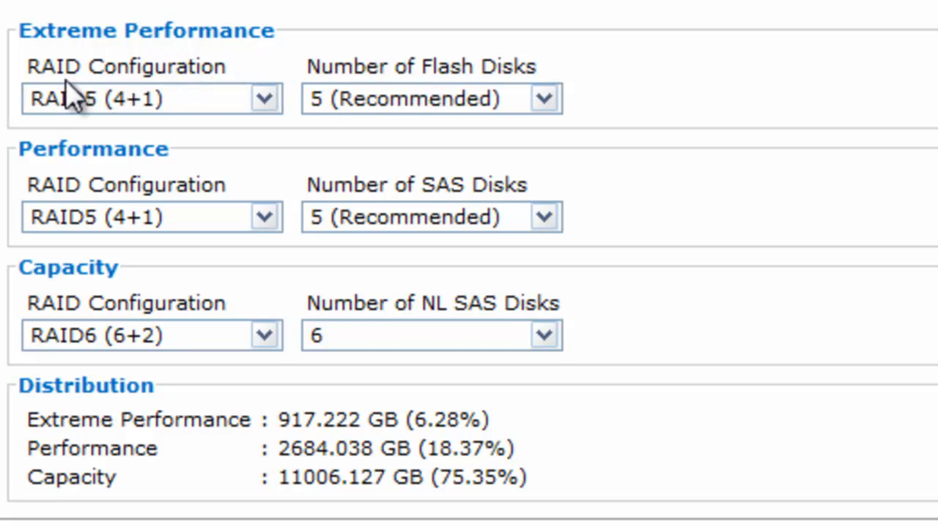
pyautogui.moveTo(388, 173)
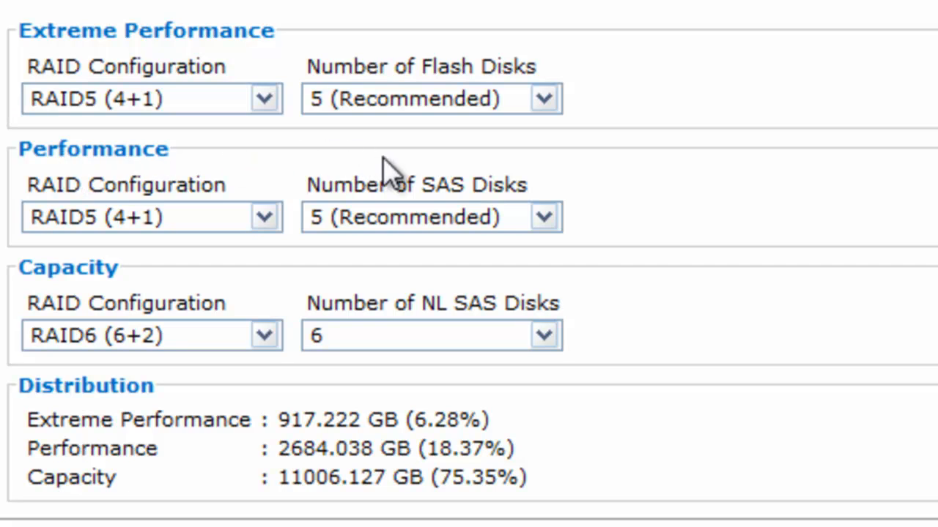
pyautogui.moveTo(249, 208)
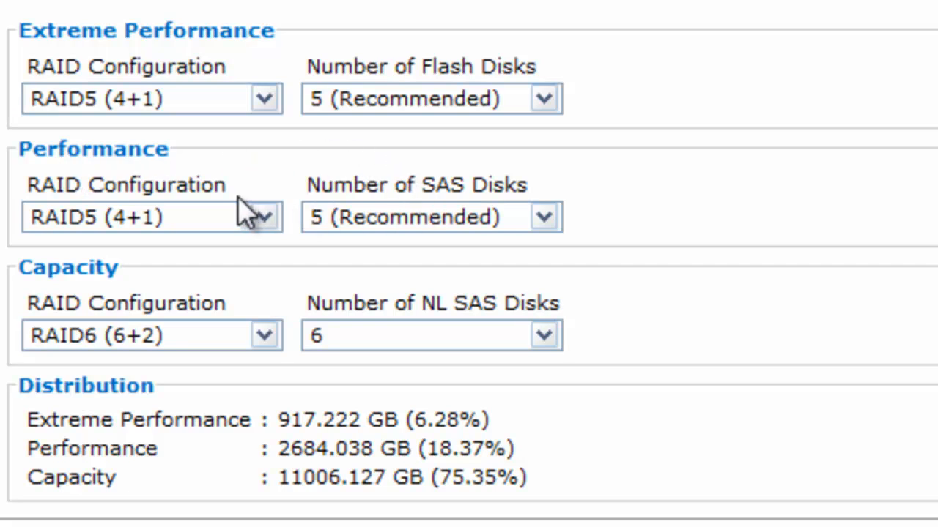
pyautogui.moveTo(281, 286)
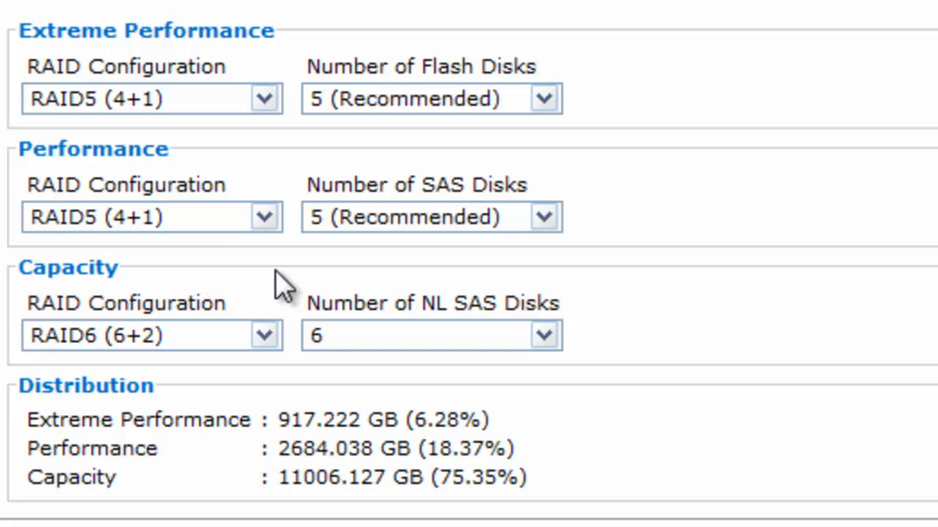
pyautogui.moveTo(252, 330)
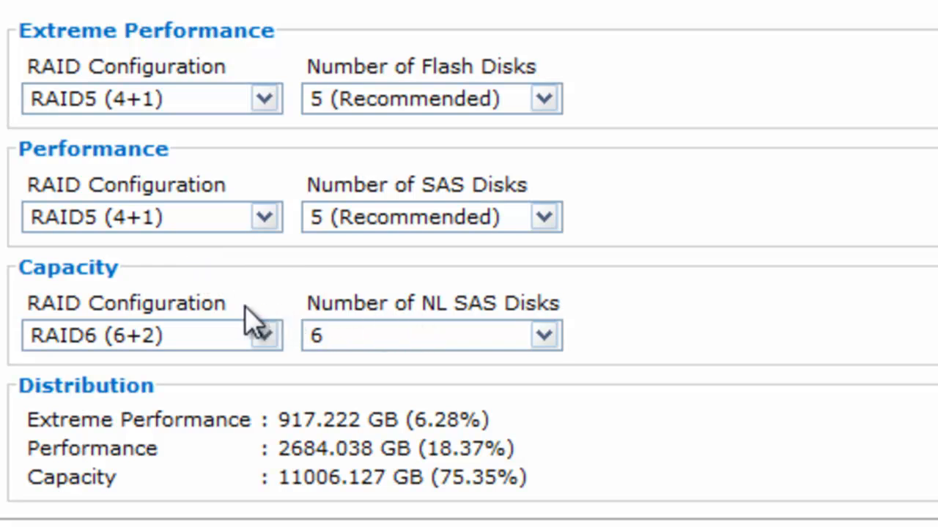
pyautogui.moveTo(118, 359)
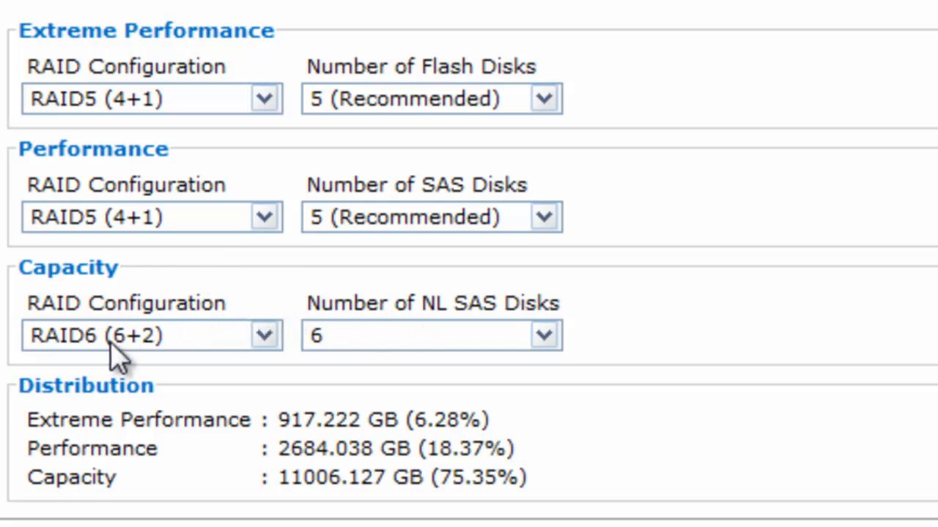
pyautogui.moveTo(401, 194)
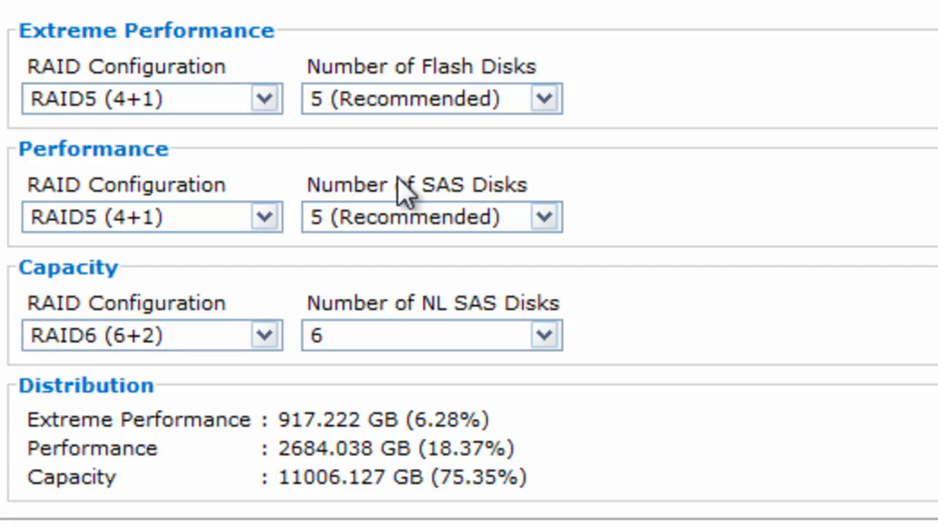
# Step: Set the SAS tier to RAID5 (8+1) and the NL-SAS tier to RAID6 (14+2)
pyautogui.click(264, 217)
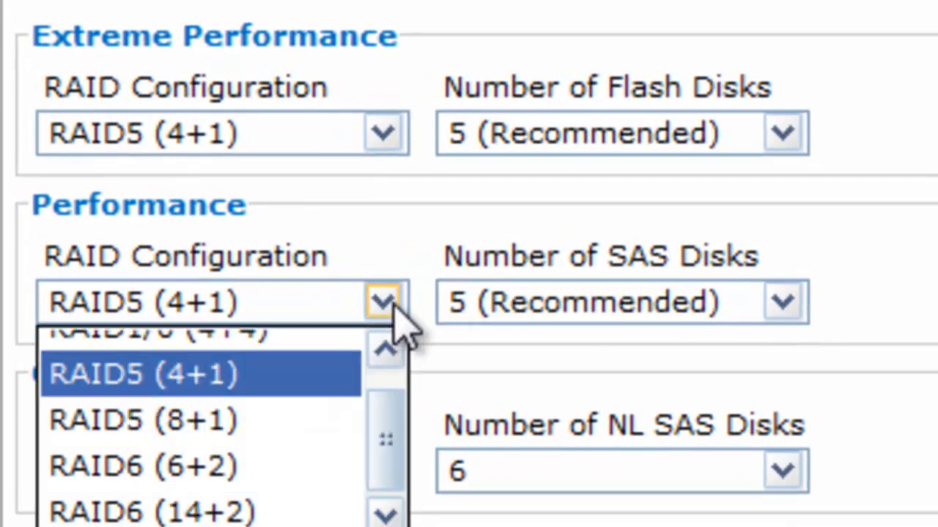
pyautogui.click(144, 419)
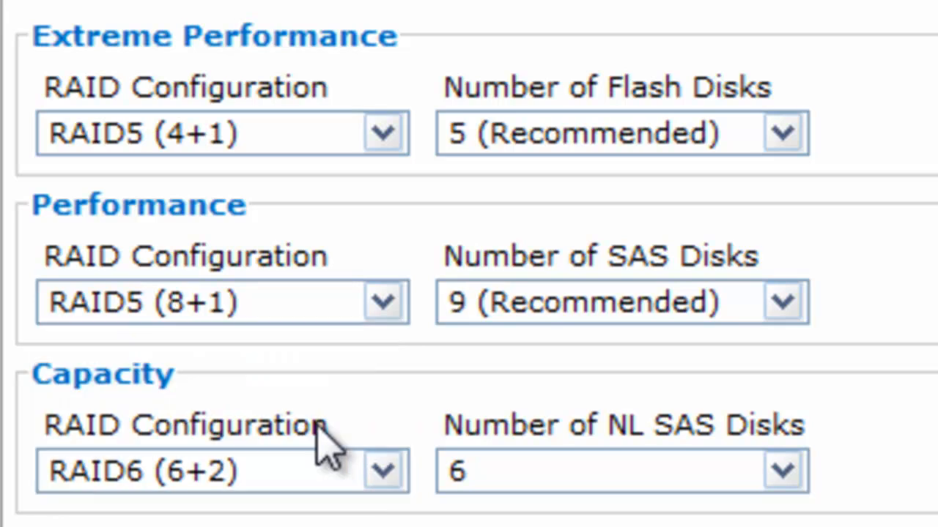
pyautogui.scroll(-3)
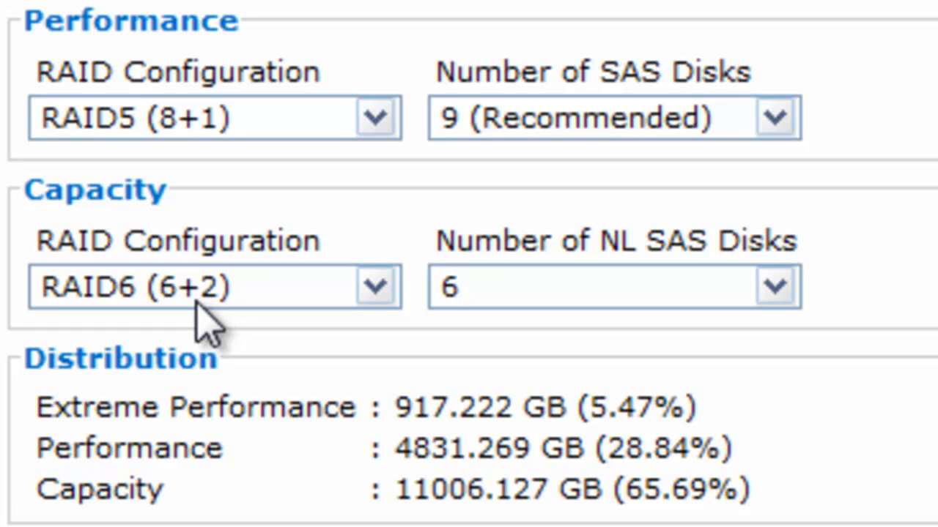
pyautogui.click(212, 286)
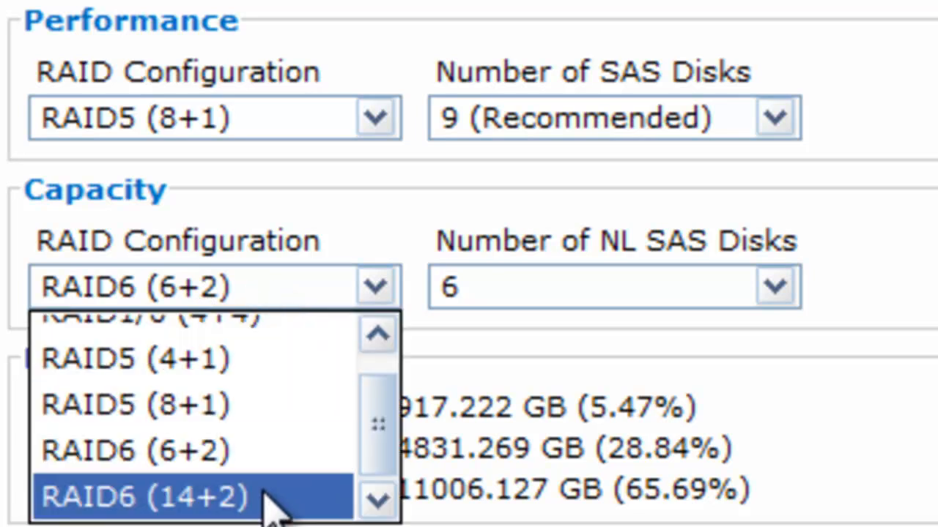
pyautogui.click(144, 495)
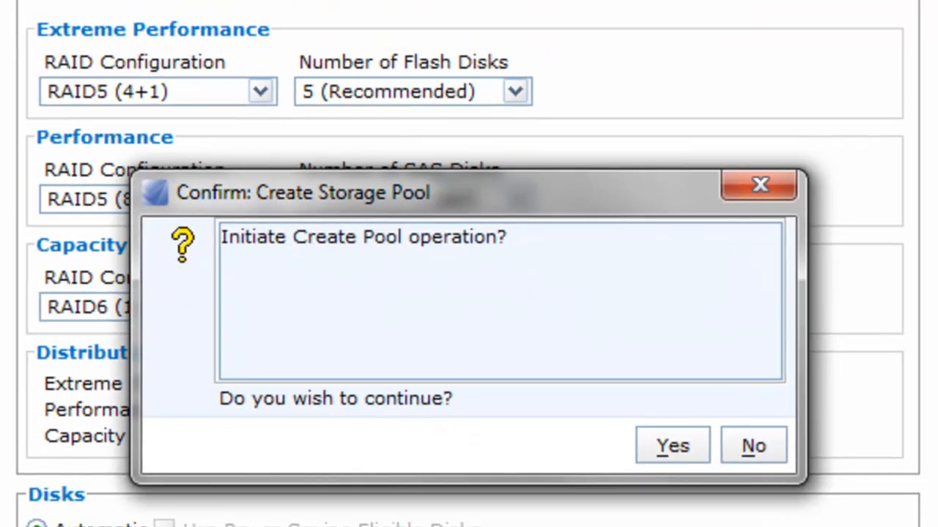
# Step: Answer Yes so creation of the FLASH 1st pool begins processing
pyautogui.click(672, 445)
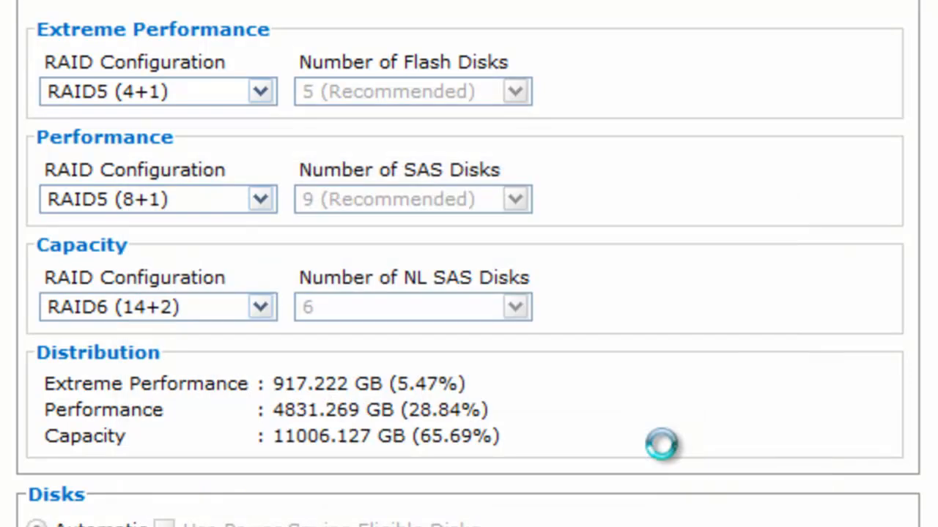